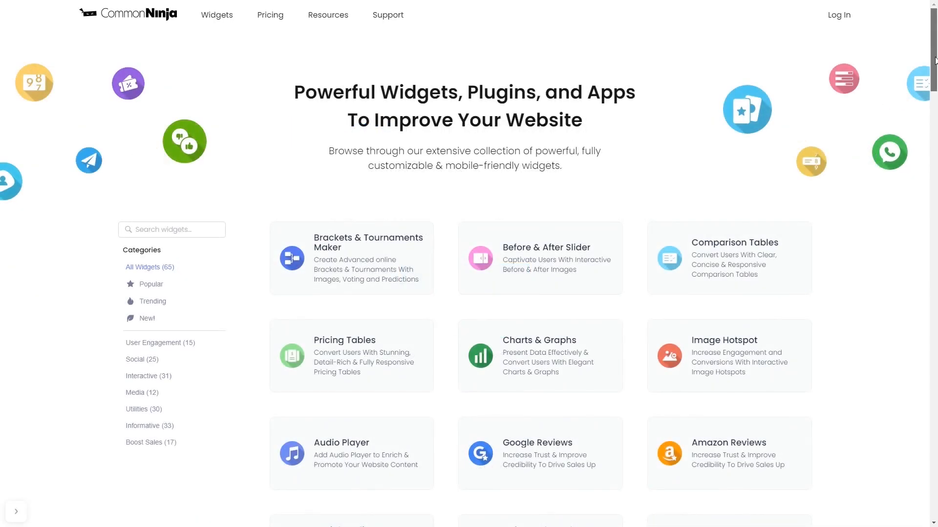
Step: Create a new Image Accordion widget and expand its first sample item's settings
{"action": "scroll", "scroll_direction": "down", "scroll_amount": 3}
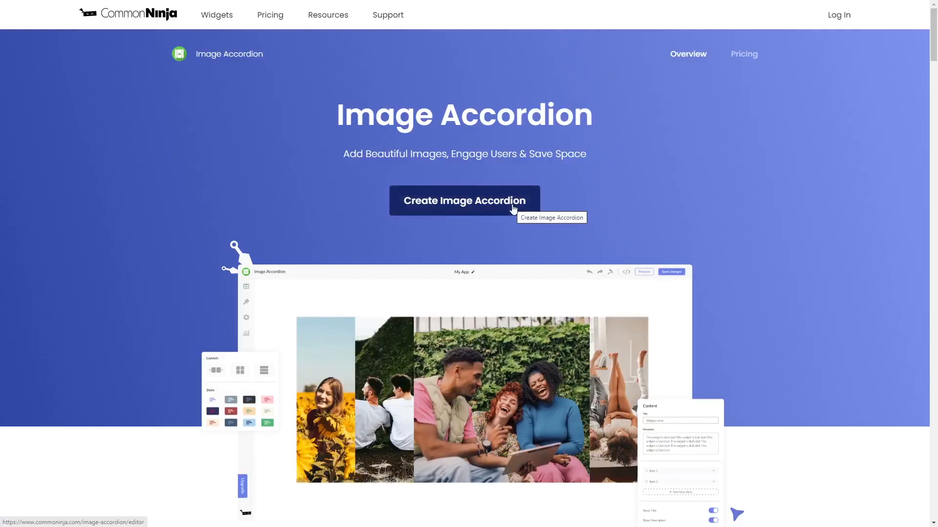
{"action": "left_click", "coordinate": [463, 201]}
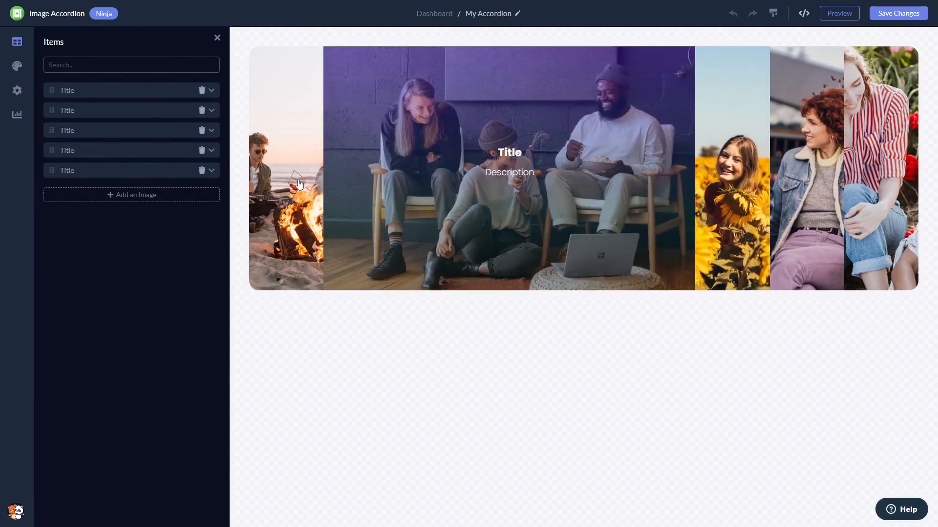
{"action": "left_click", "coordinate": [66, 90]}
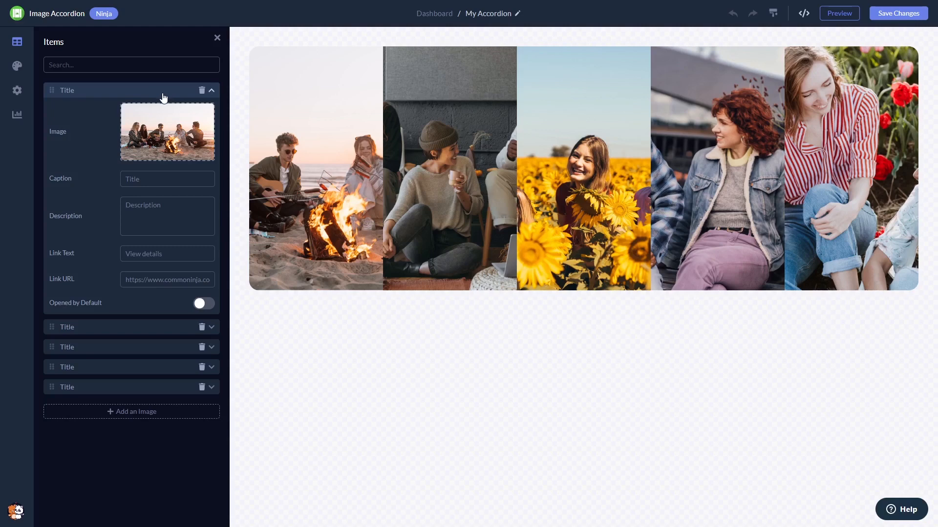
{"action": "mouse_move", "coordinate": [16, 66]}
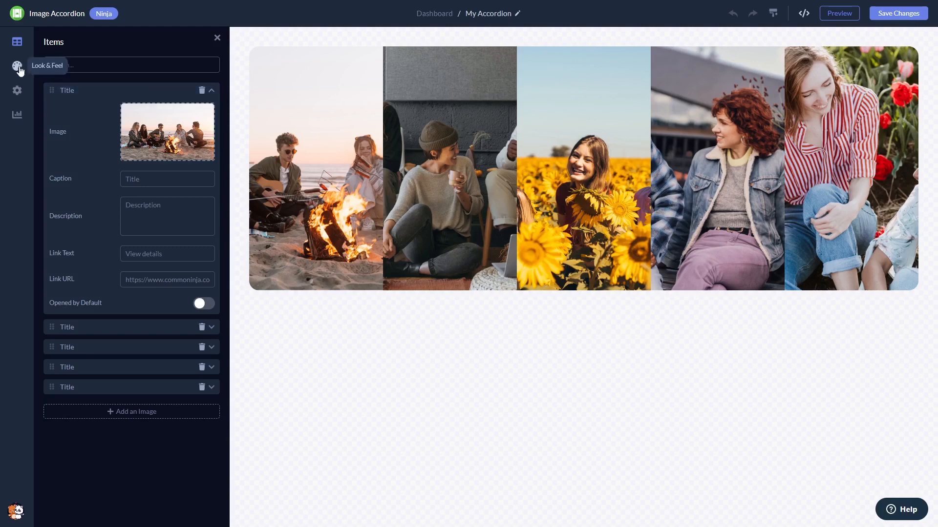
Step: In Look & Feel, lower the accordion height and reduce the corner radius
{"action": "left_click", "coordinate": [17, 66]}
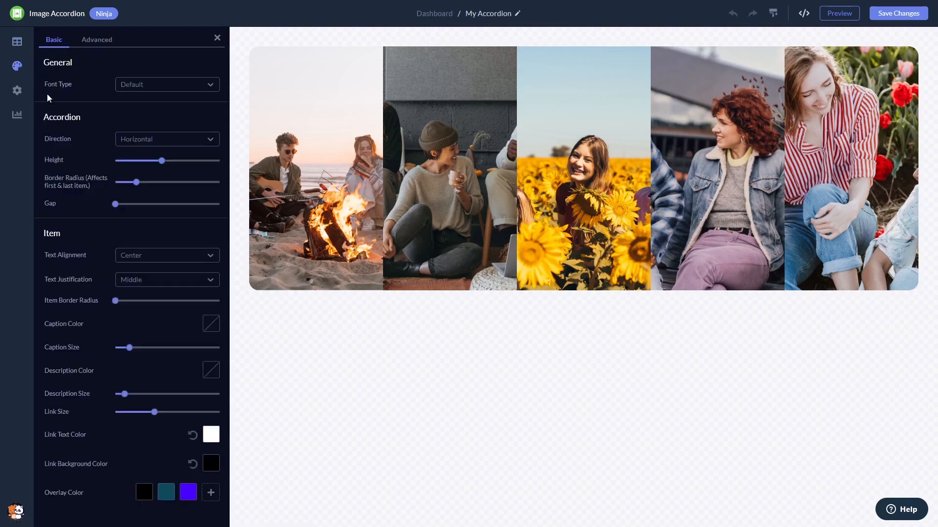
{"action": "left_click_drag", "start_coordinate": [161, 161], "coordinate": [143, 160]}
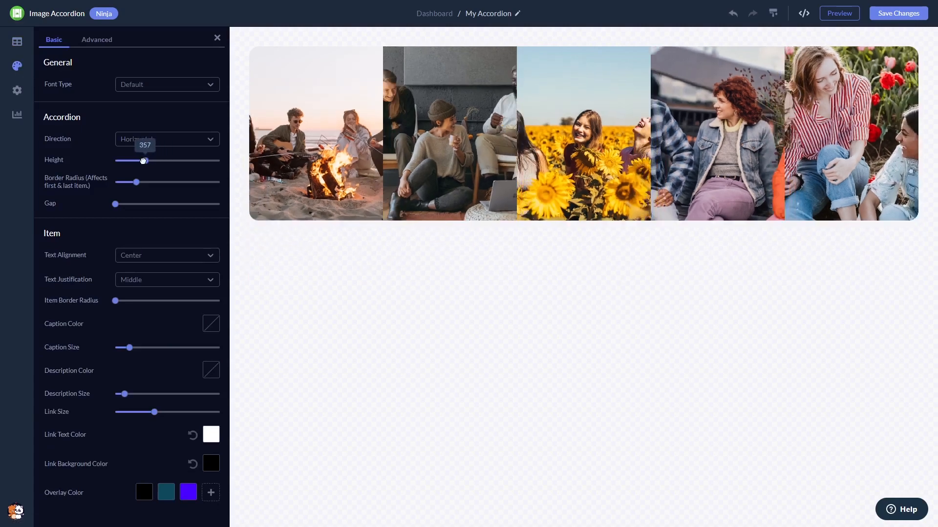
{"action": "left_click_drag", "start_coordinate": [142, 160], "coordinate": [154, 161]}
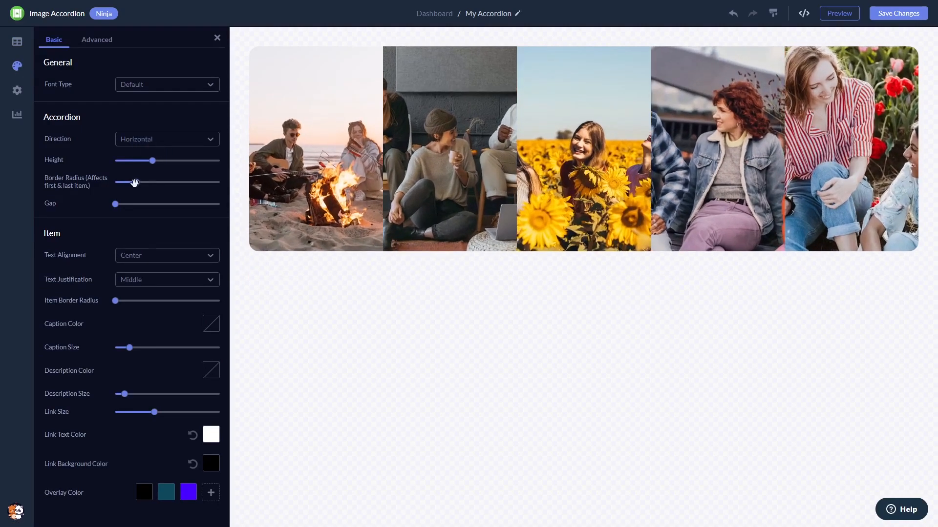
{"action": "left_click_drag", "start_coordinate": [152, 182], "coordinate": [120, 182]}
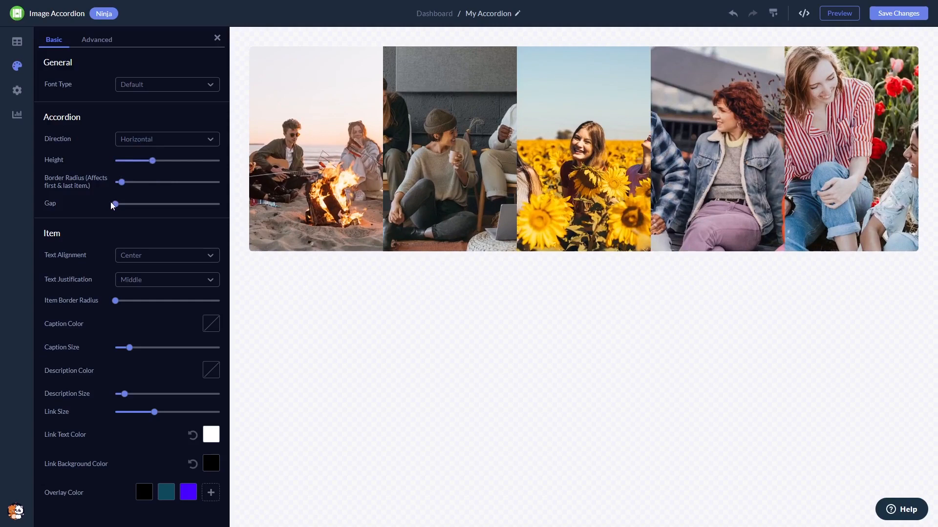
{"action": "left_click_drag", "start_coordinate": [114, 204], "coordinate": [112, 204]}
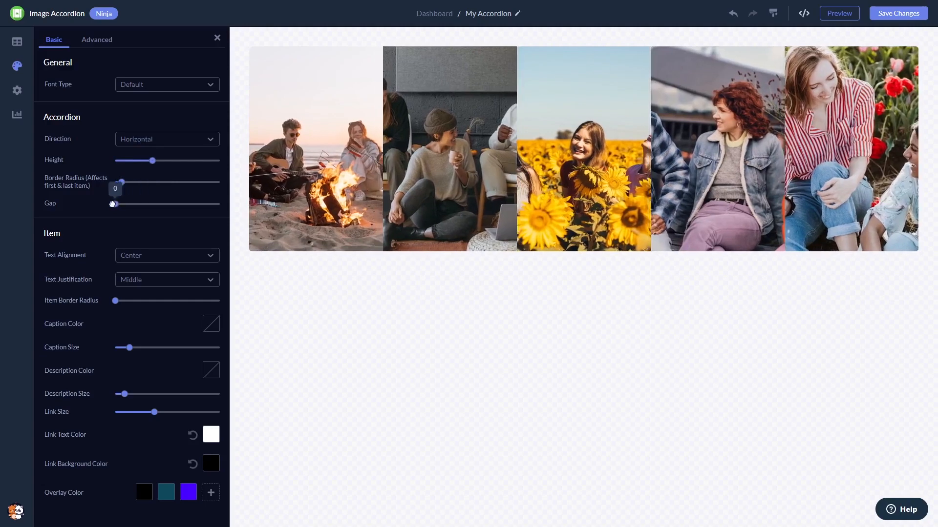
Step: Try the Vertical layout direction for the accordion images
{"action": "left_click", "coordinate": [167, 138]}
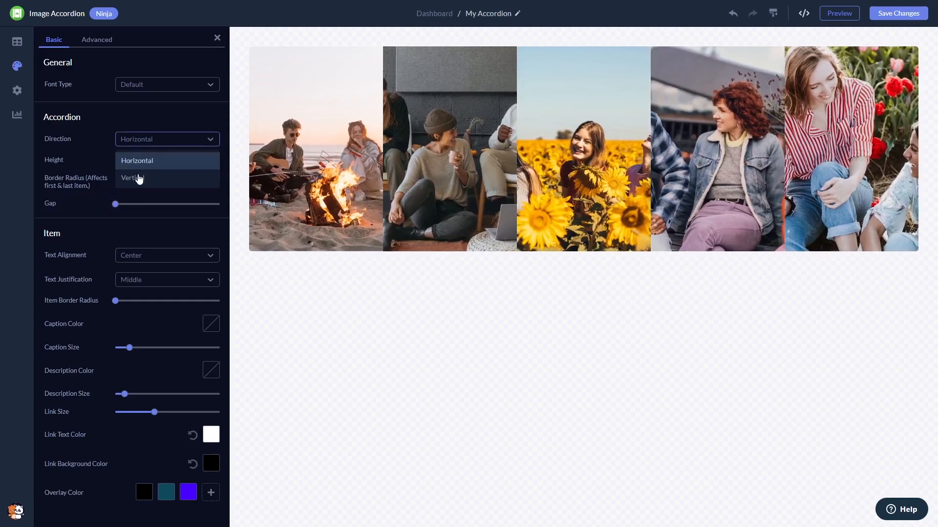
{"action": "left_click", "coordinate": [131, 178]}
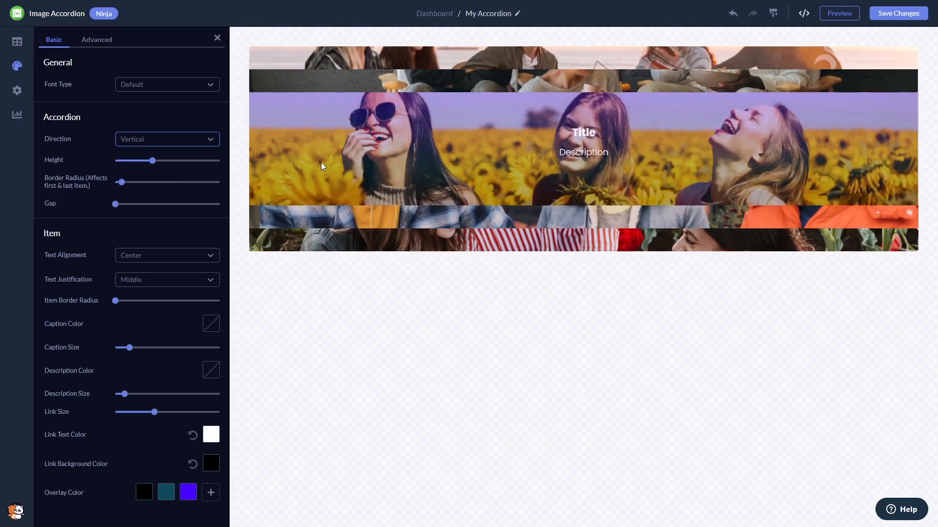
{"action": "left_click", "coordinate": [166, 139]}
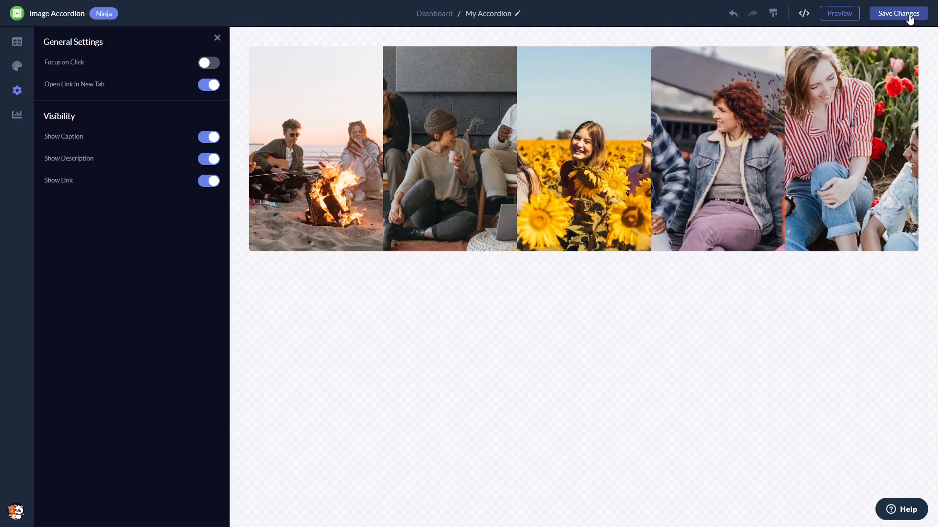
{"action": "mouse_move", "coordinate": [498, 34]}
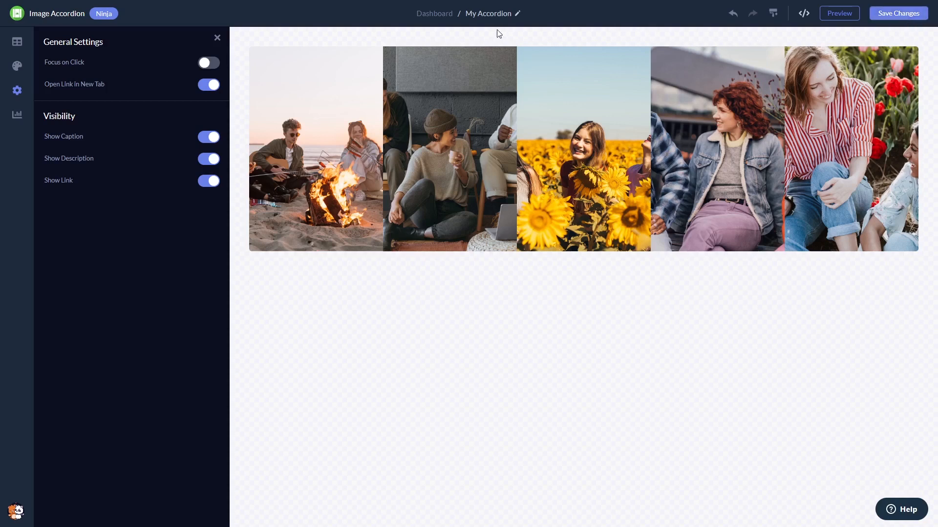
{"action": "mouse_move", "coordinate": [435, 13]}
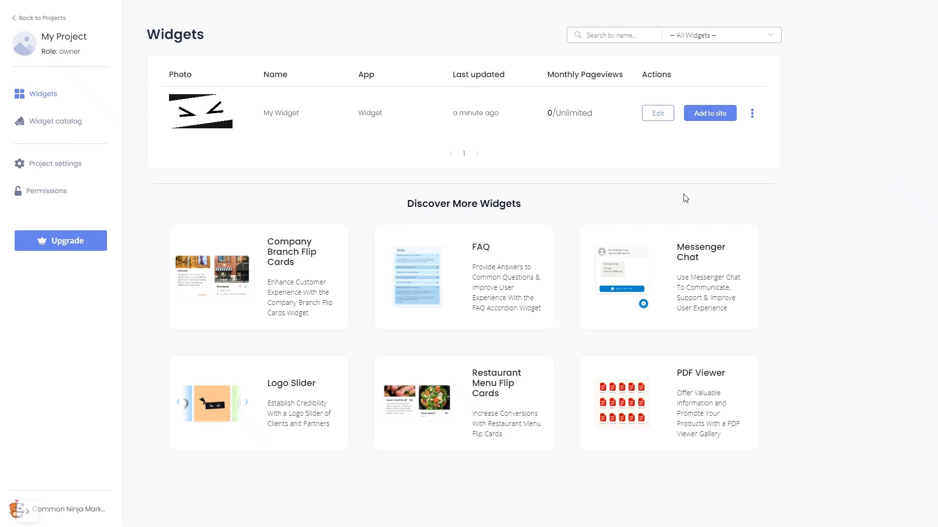
{"action": "mouse_move", "coordinate": [709, 144]}
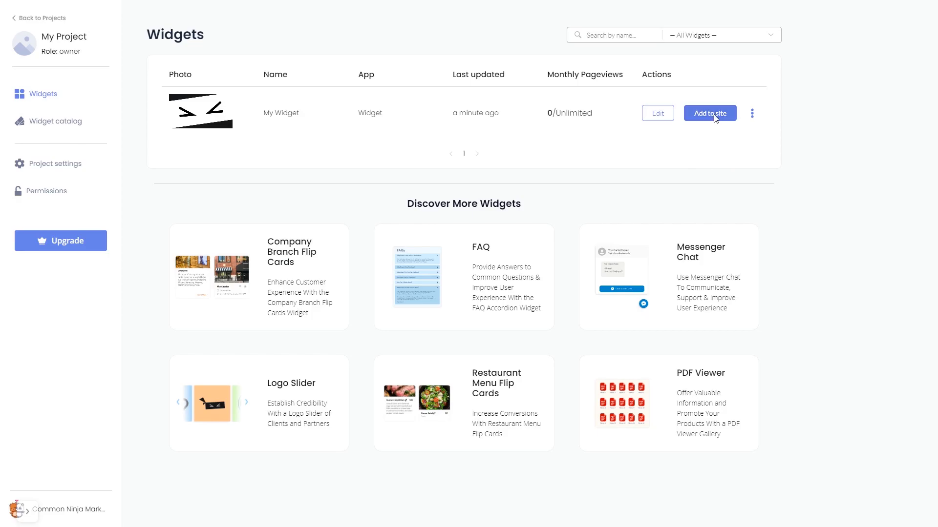
Step: Copy the accordion's installation code from Add to site and close the dialog
{"action": "left_click", "coordinate": [709, 113]}
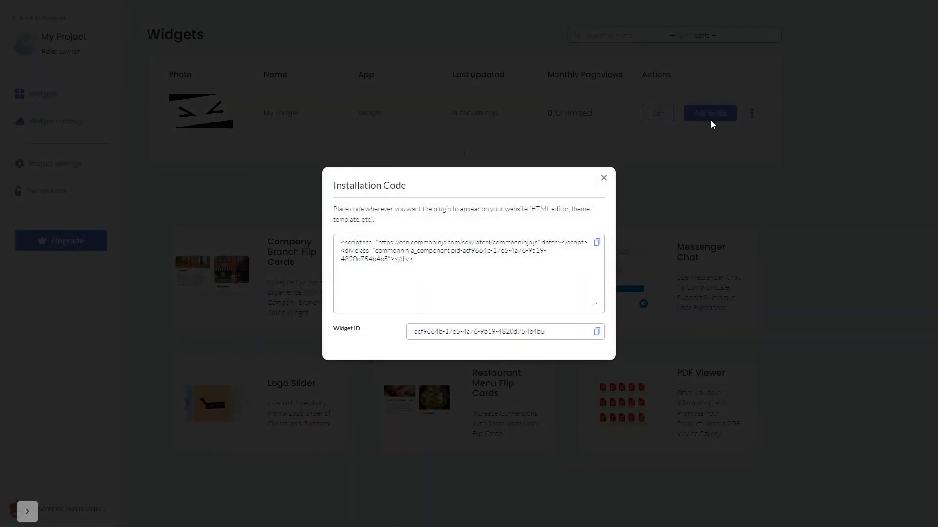
{"action": "mouse_move", "coordinate": [597, 242]}
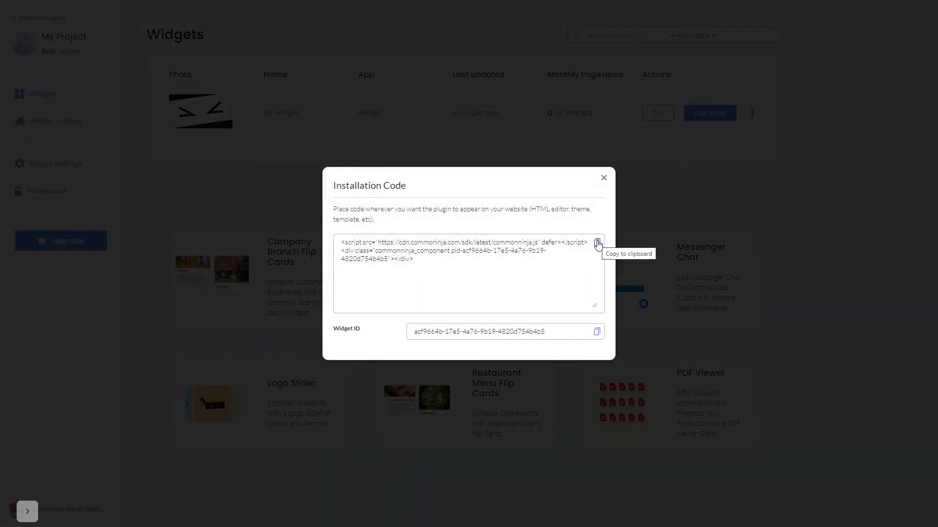
{"action": "left_click", "coordinate": [597, 244]}
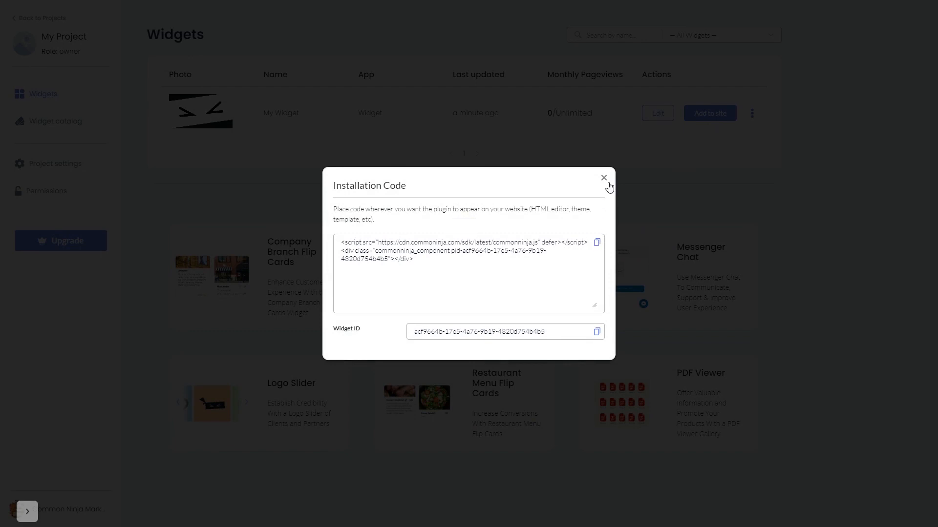
{"action": "left_click", "coordinate": [604, 179]}
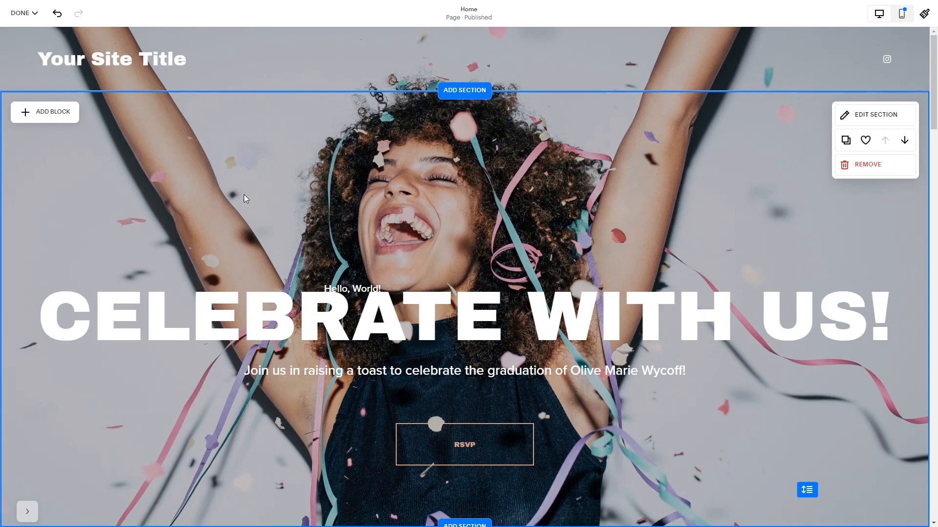
Step: Add a Code block to the empty section below the home page hero
{"action": "scroll", "scroll_direction": "down", "scroll_amount": 3}
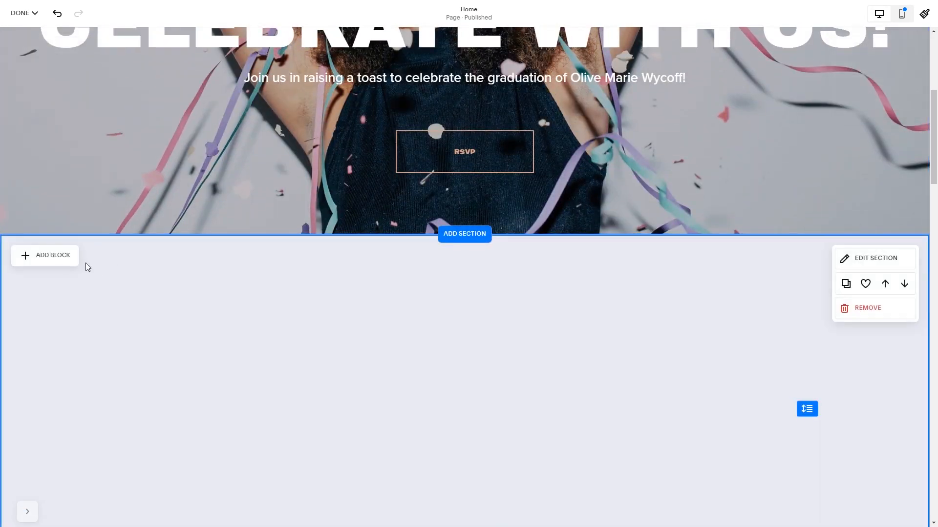
{"action": "left_click", "coordinate": [52, 256]}
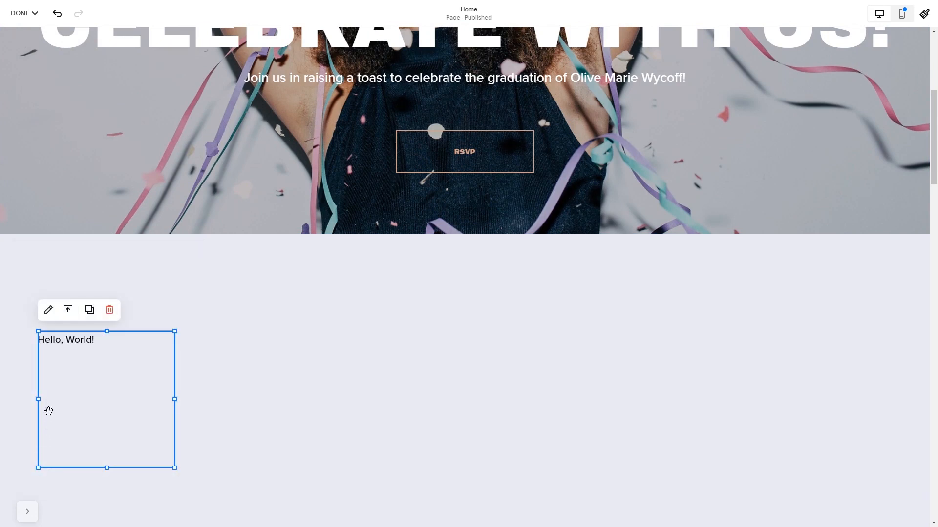
{"action": "mouse_move", "coordinate": [47, 310]}
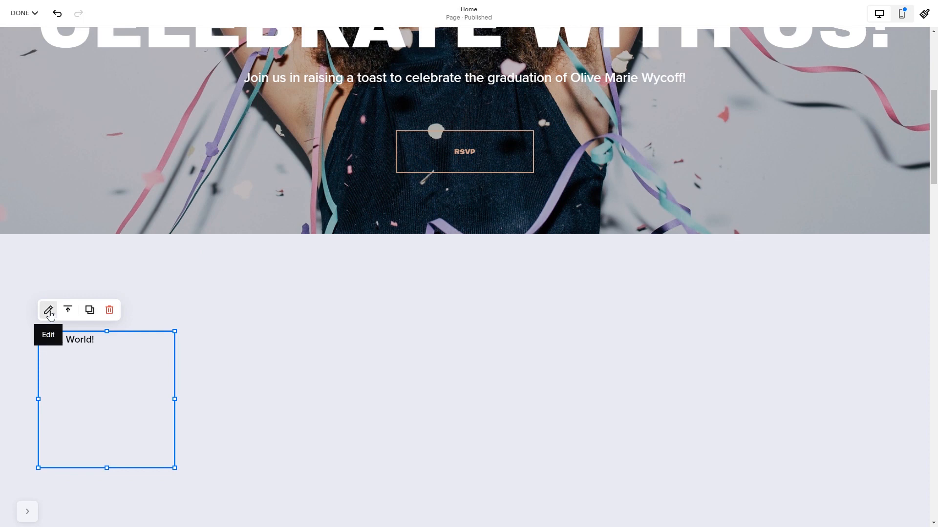
Step: Paste the Common Ninja installation code into the code block's editor
{"action": "left_click", "coordinate": [48, 309]}
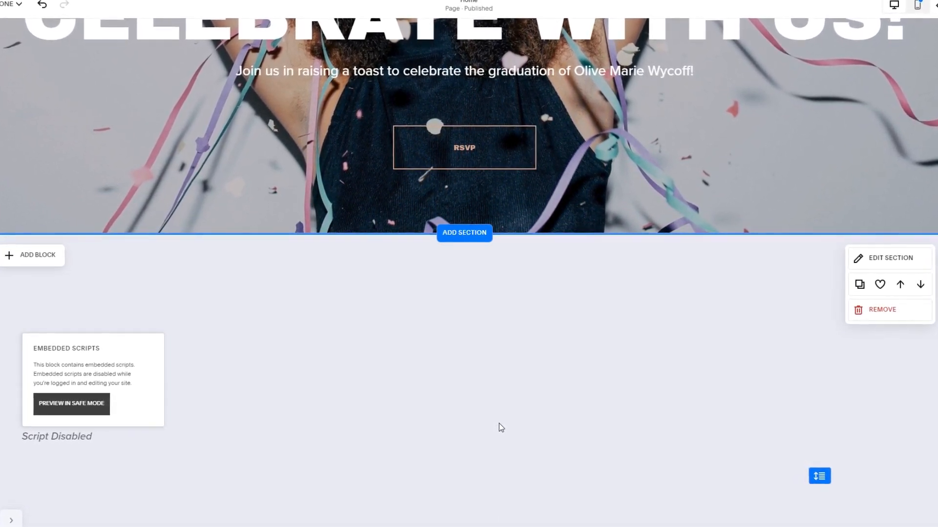
{"action": "scroll", "scroll_direction": "down", "scroll_amount": 3}
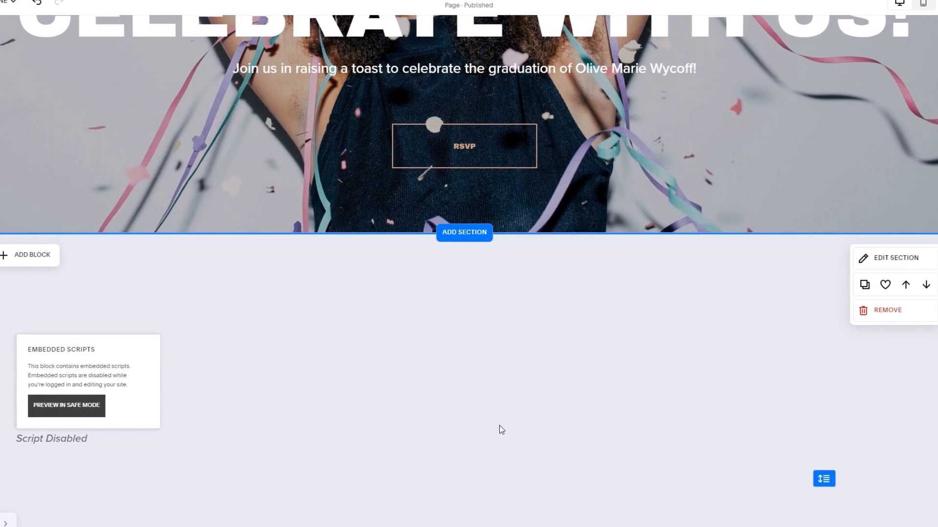